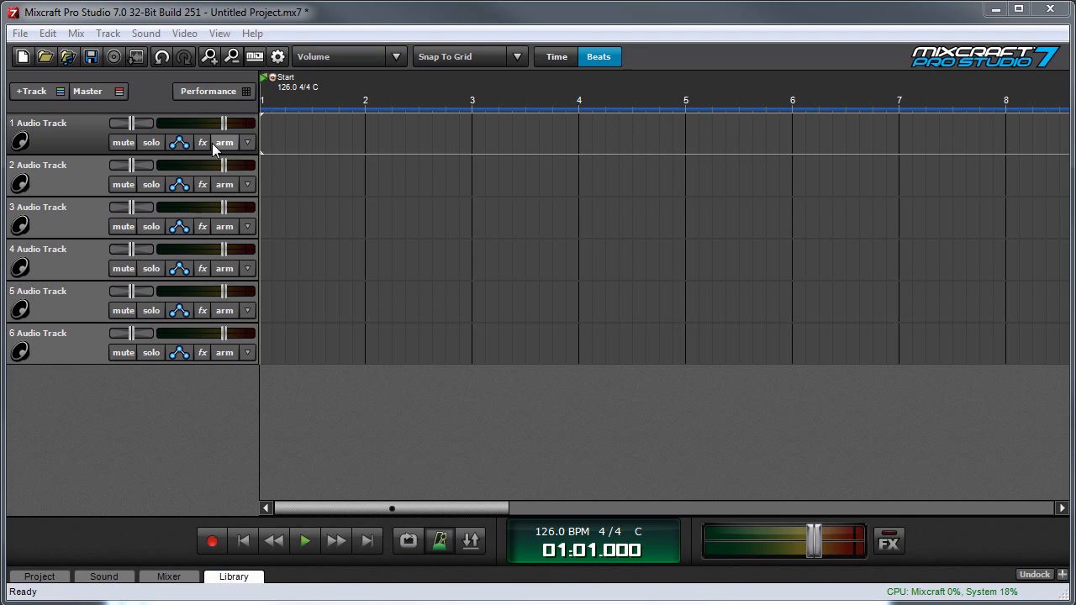
Step: Arm Audio Track 1 and record a short audio clip onto it
click(223, 142)
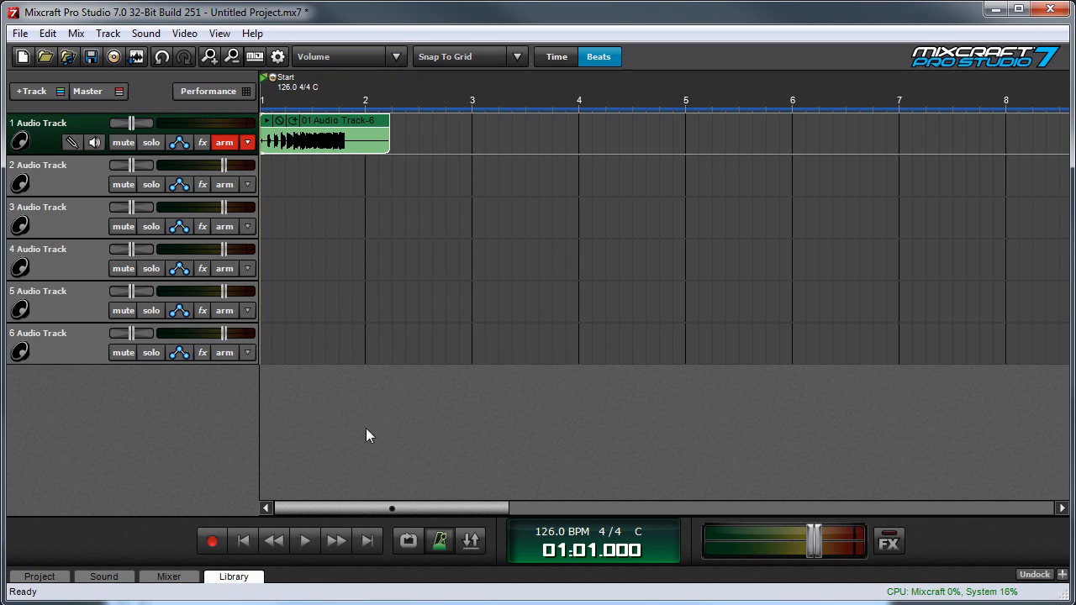
Step: Add the recorded clip 01 Audio Track-6 to the MitchLoops library
click(233, 576)
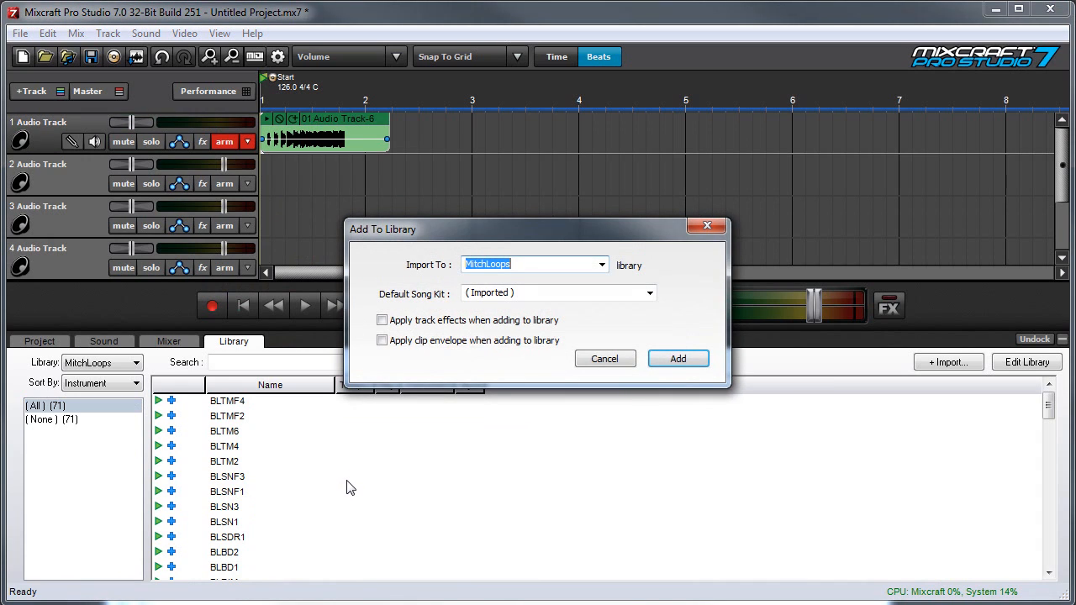
click(602, 264)
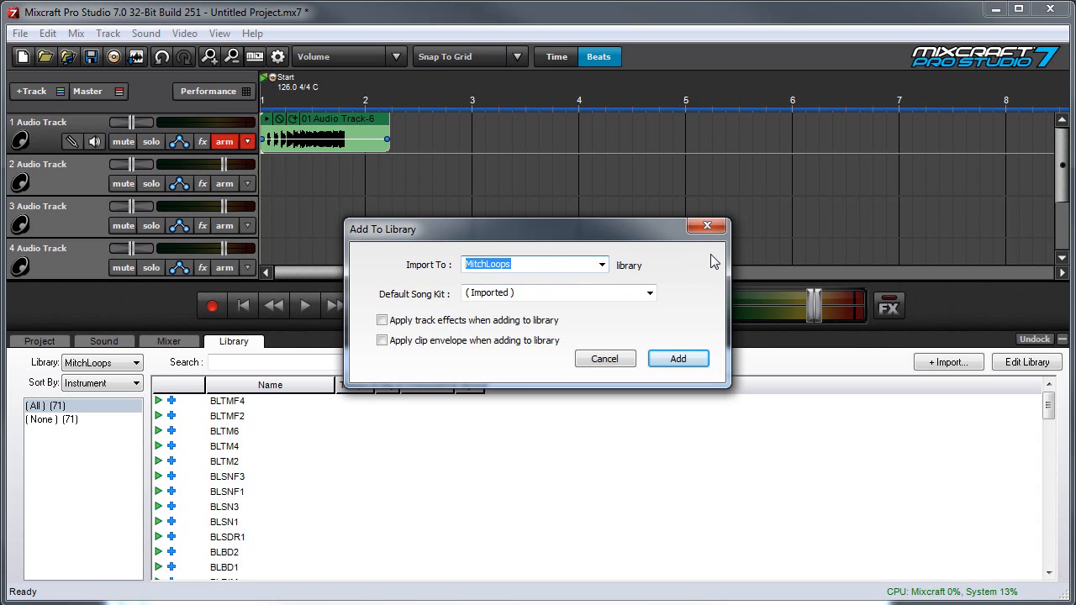
mouse_move(649, 293)
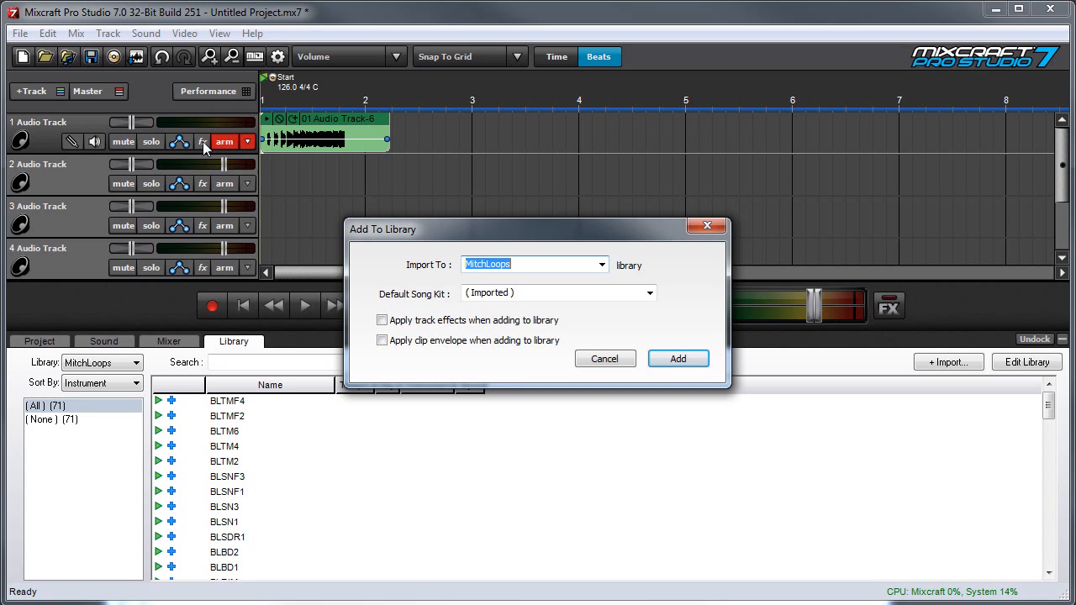
mouse_move(440, 362)
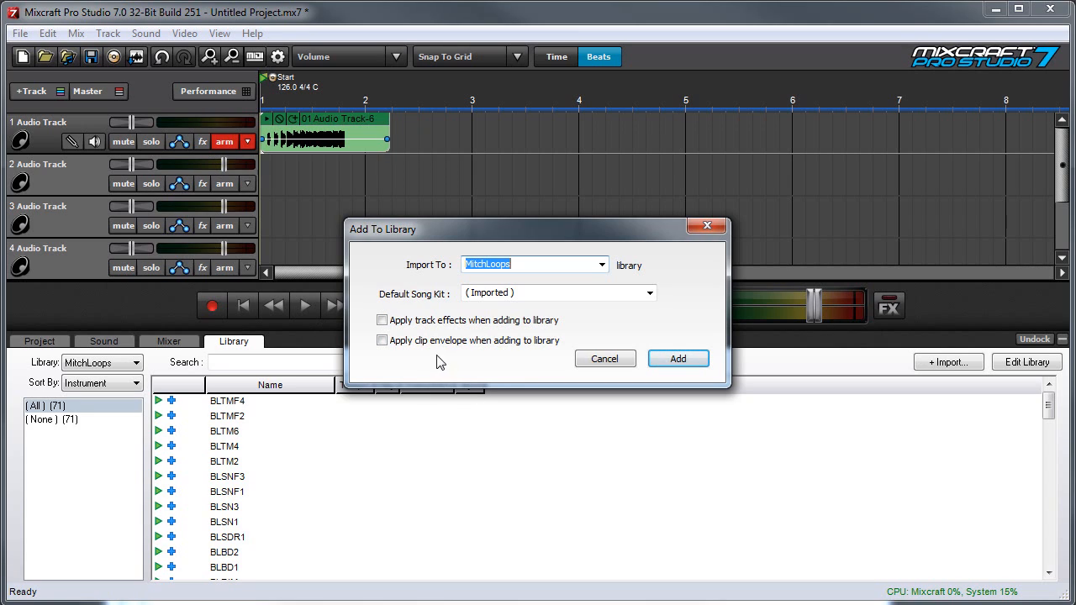
mouse_move(282, 147)
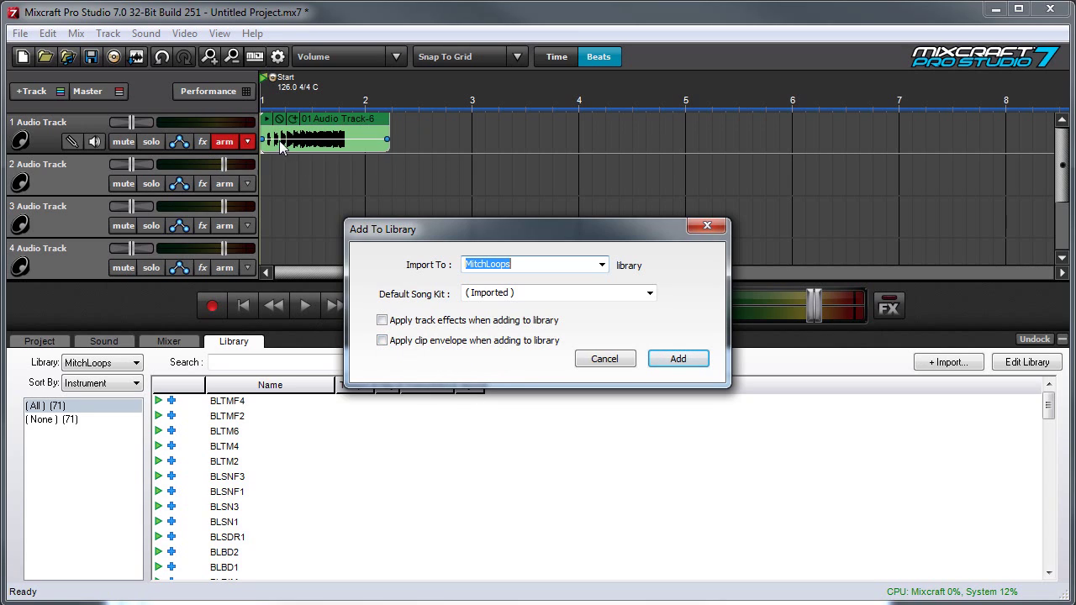
mouse_move(335, 141)
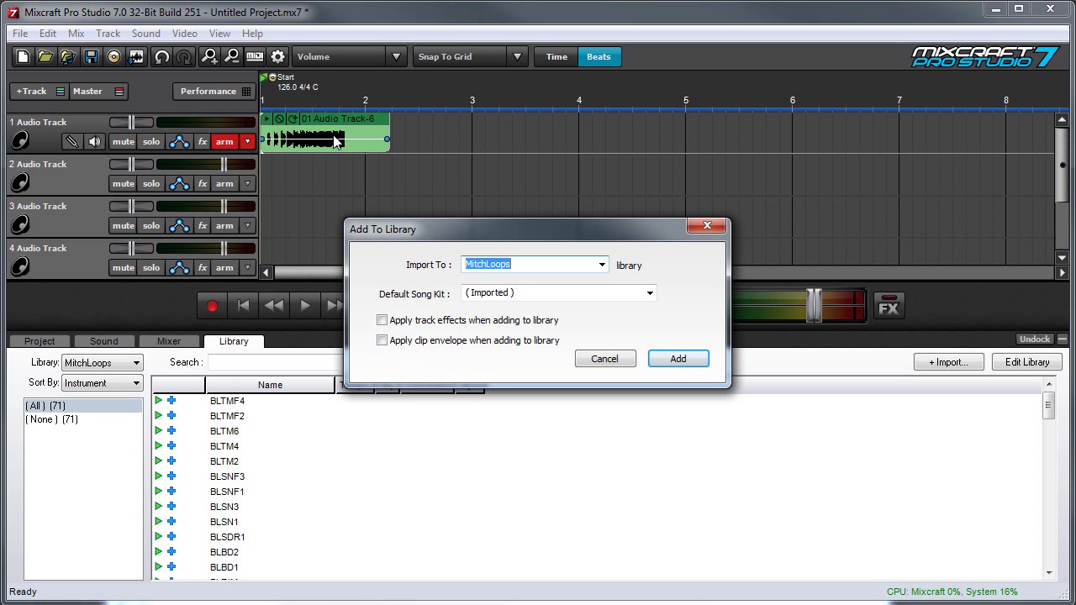
mouse_move(309, 137)
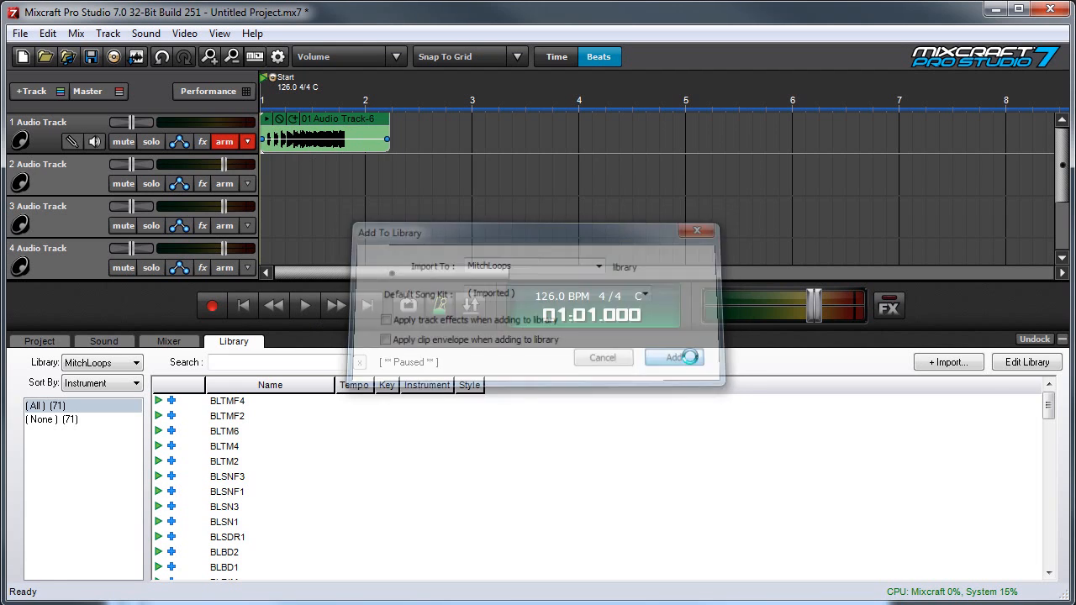
click(673, 356)
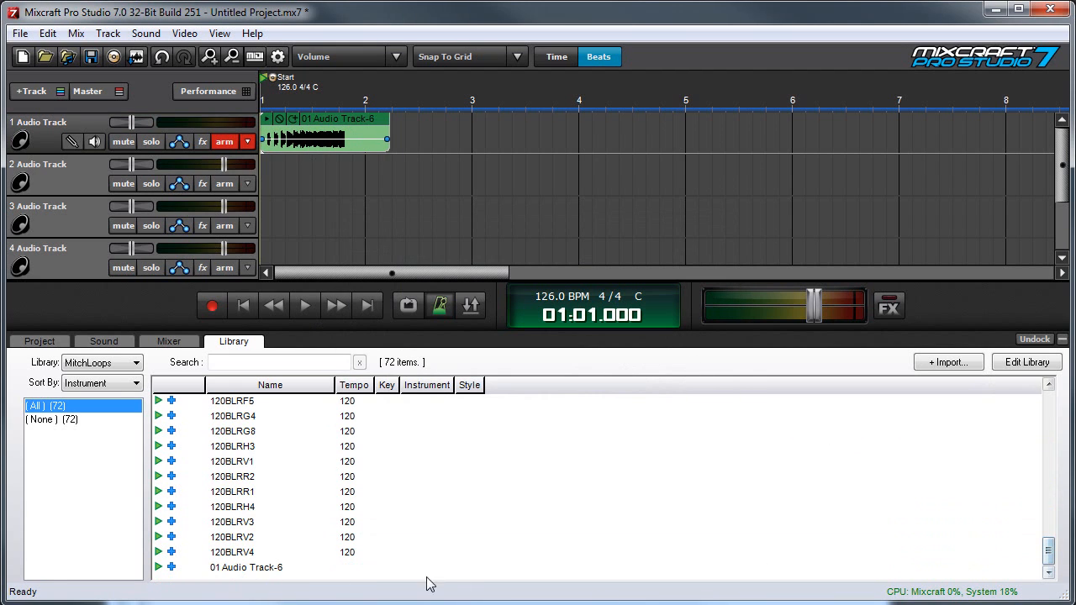
Step: Select the 01 Audio Track-6 loop and put the MitchLoops library into edit mode
click(246, 567)
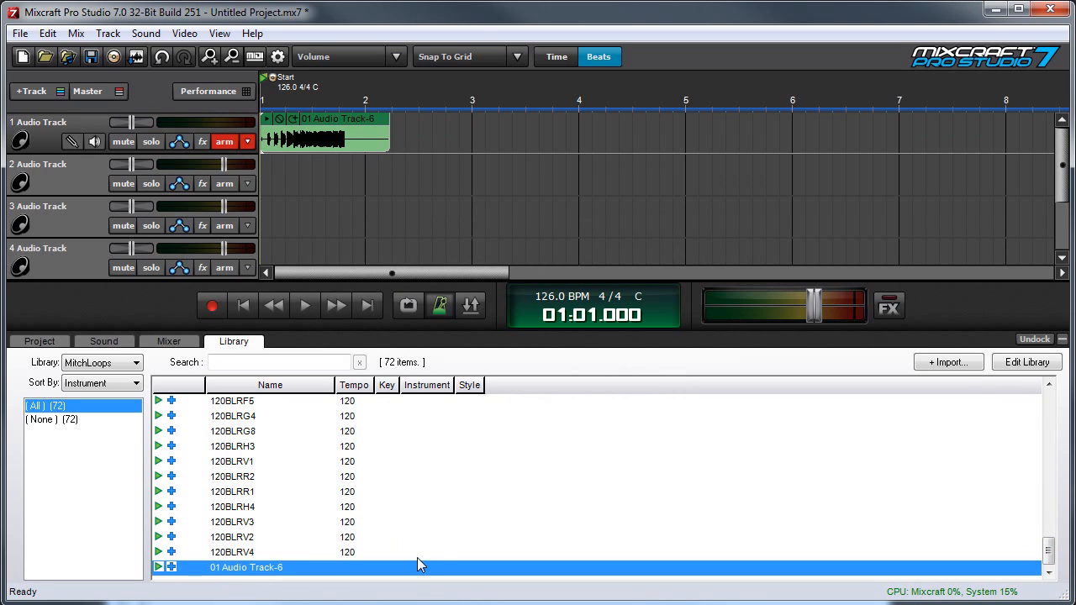
mouse_move(237, 578)
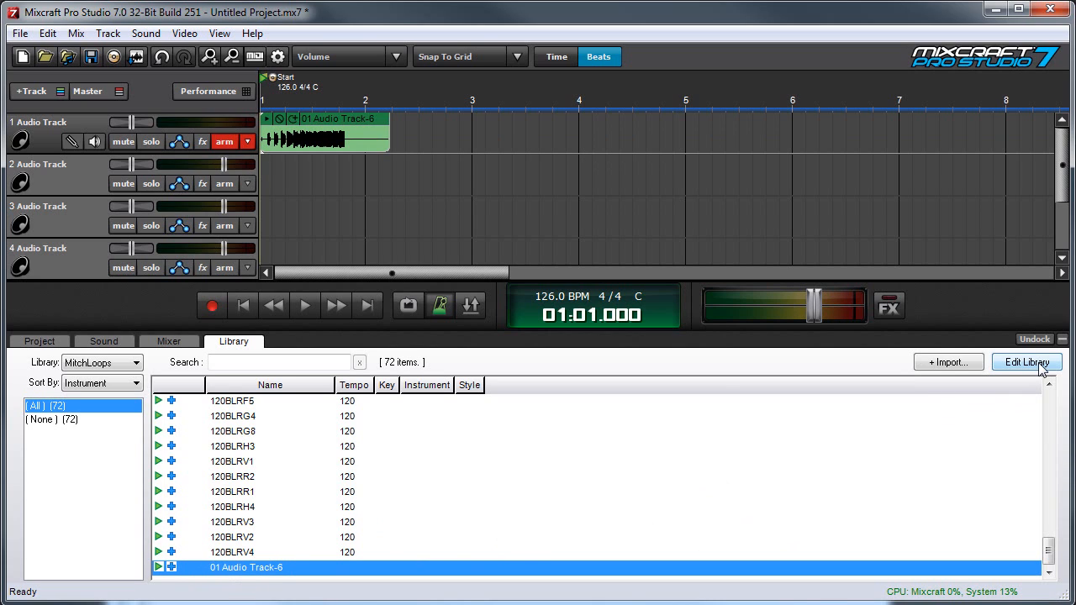
click(1026, 361)
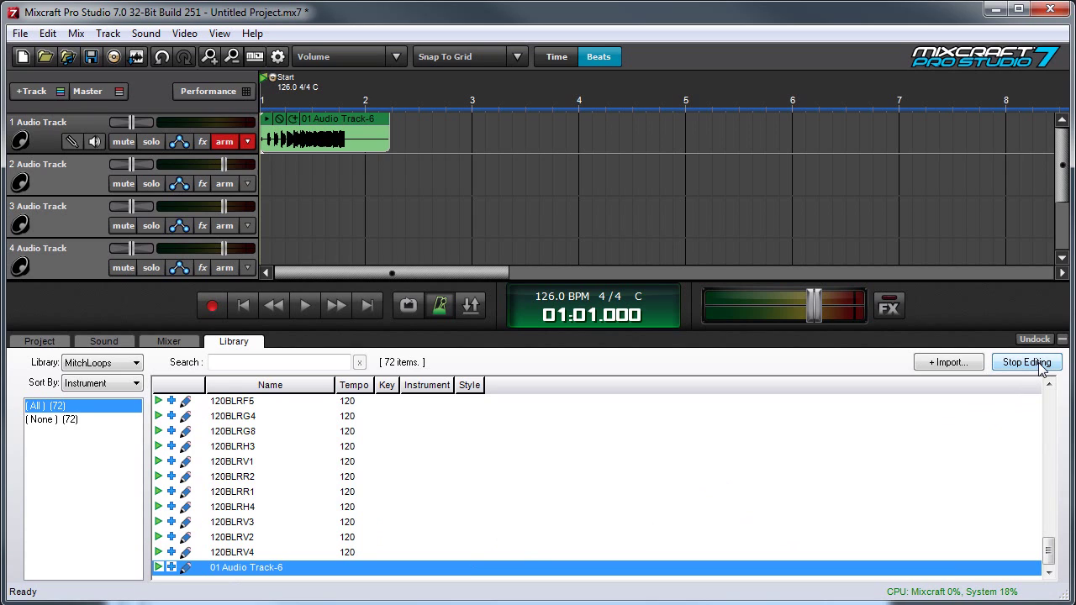
mouse_move(231, 572)
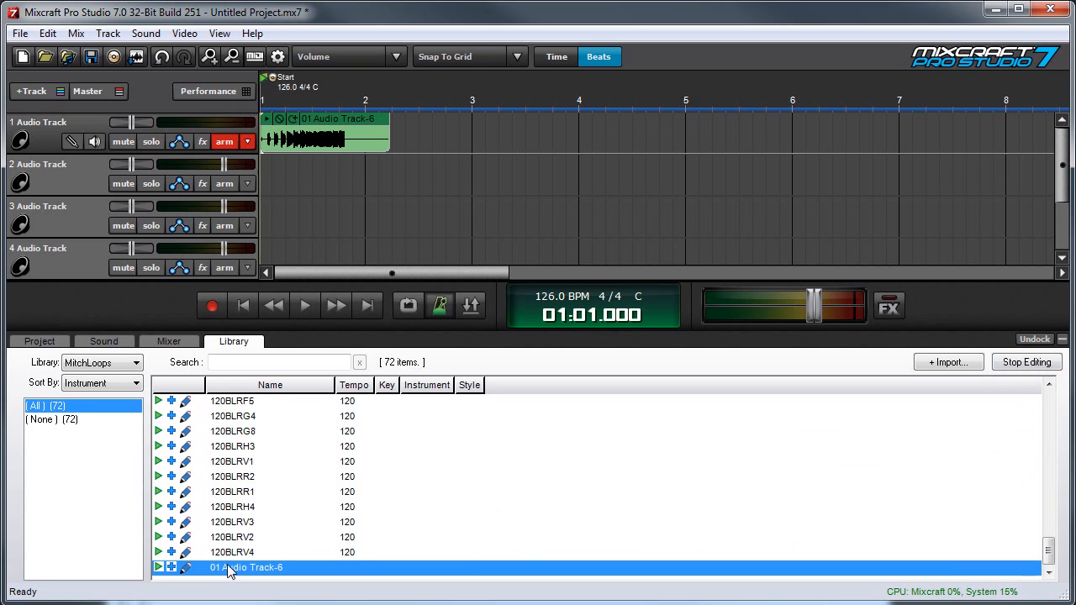
mouse_move(185, 573)
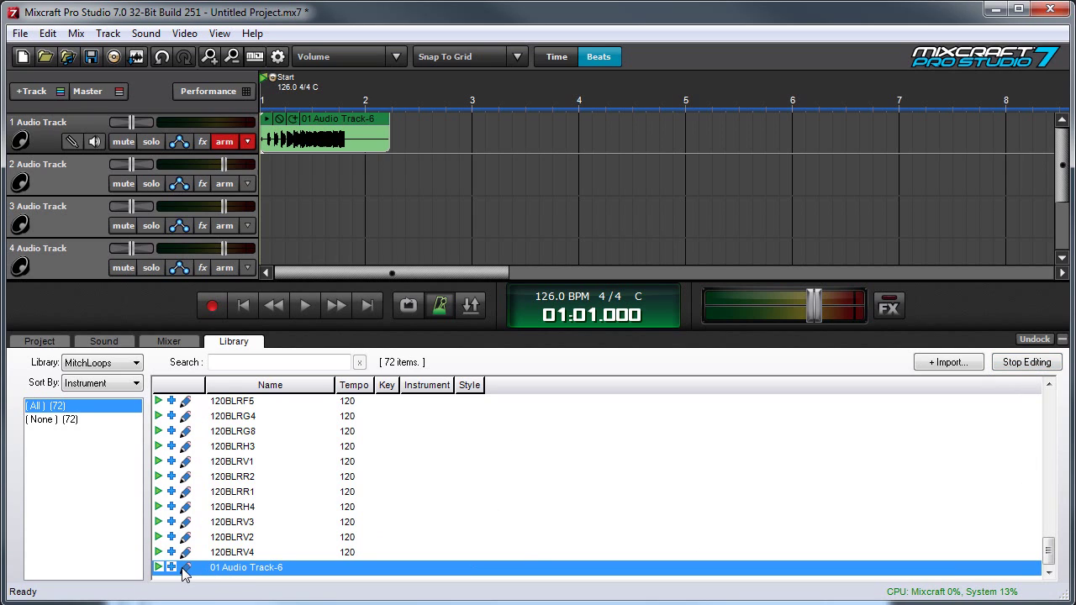
mouse_move(247, 576)
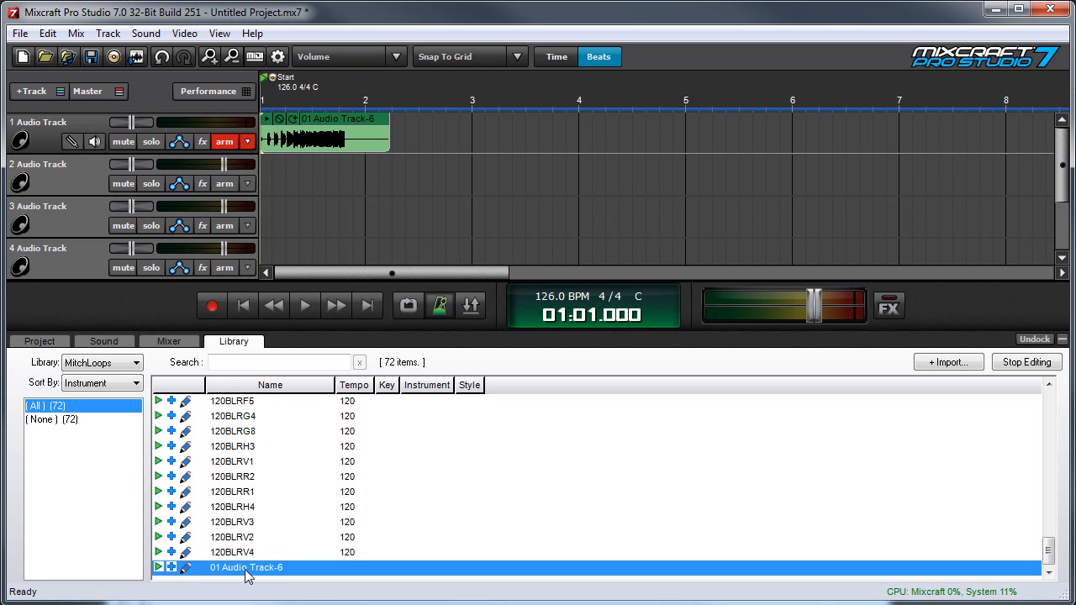
Step: Rename the 01 Audio Track-6 loop to 'synth burble' with tempo 124 and key D
double_click(245, 568)
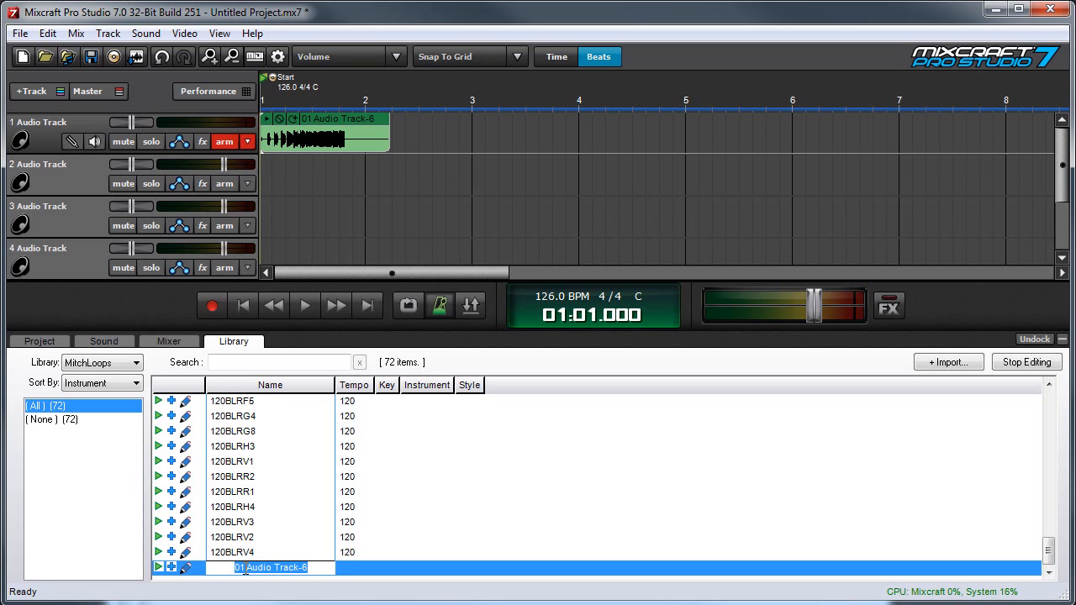
text(synth)
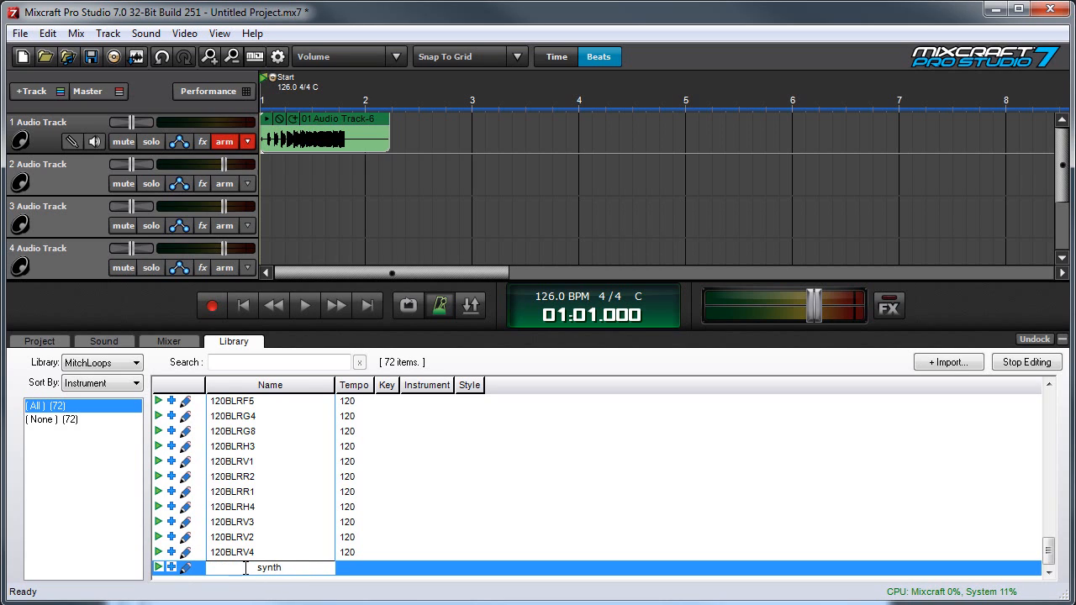
text(burb)
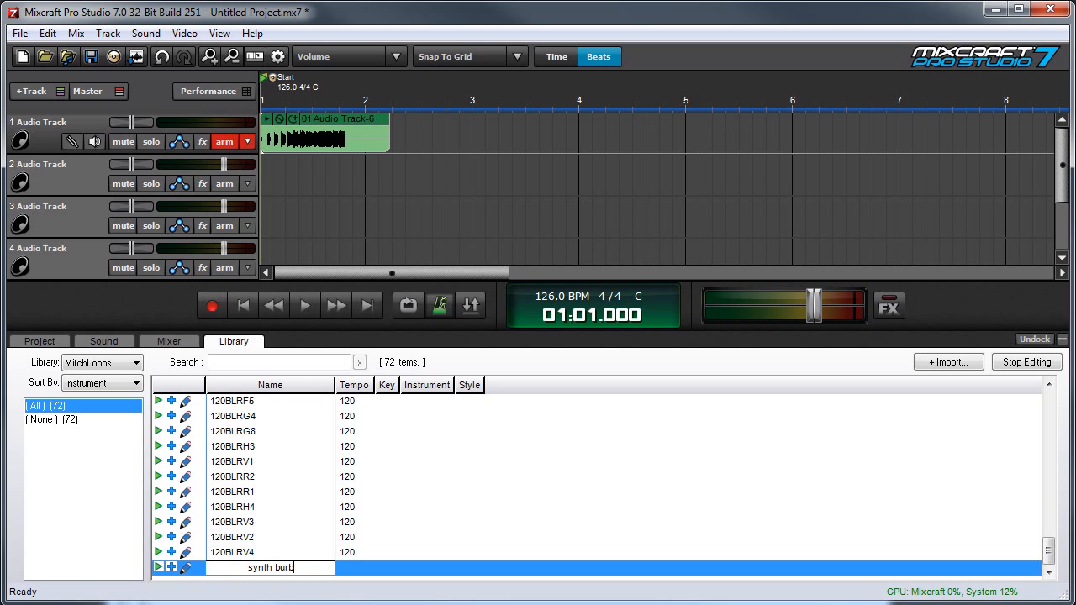
text(ie)
click(386, 567)
text(D)
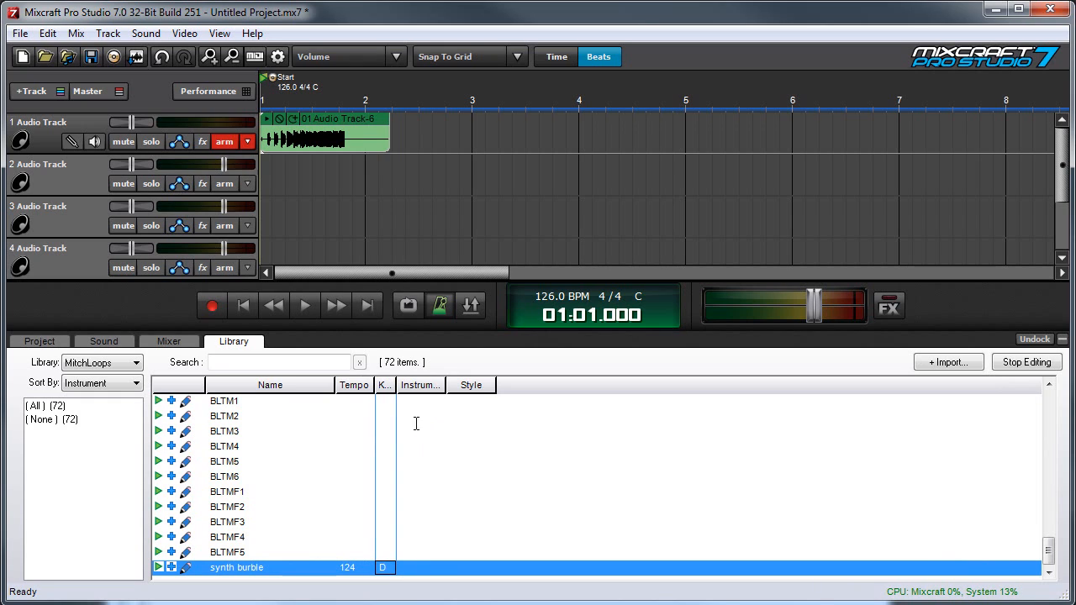
Step: Set the synth burble loop's instrument to synth and style to electro
click(420, 568)
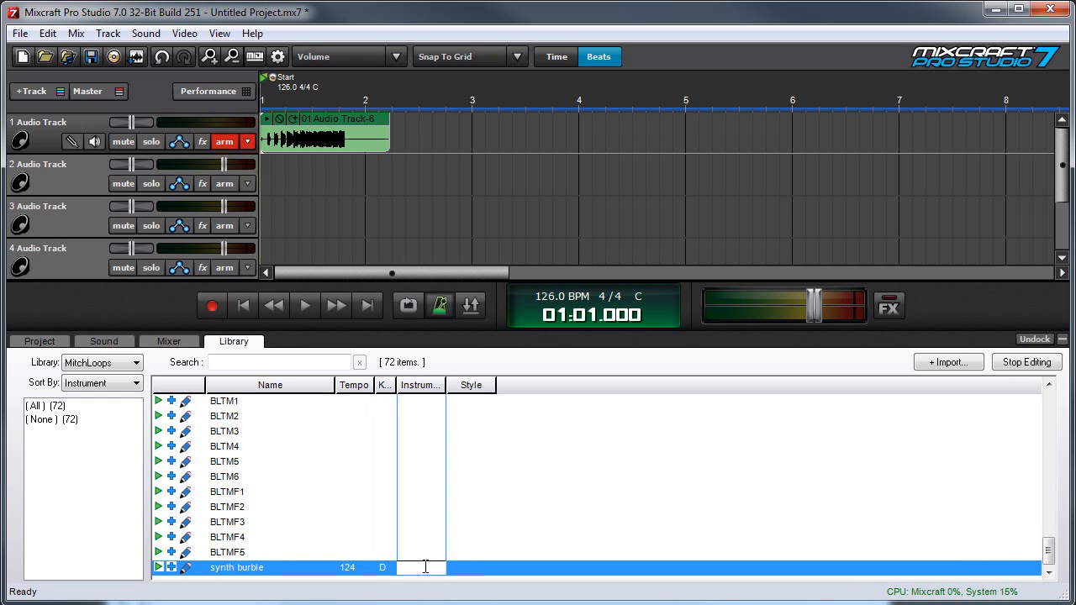
text(synth)
click(471, 567)
text(electro)
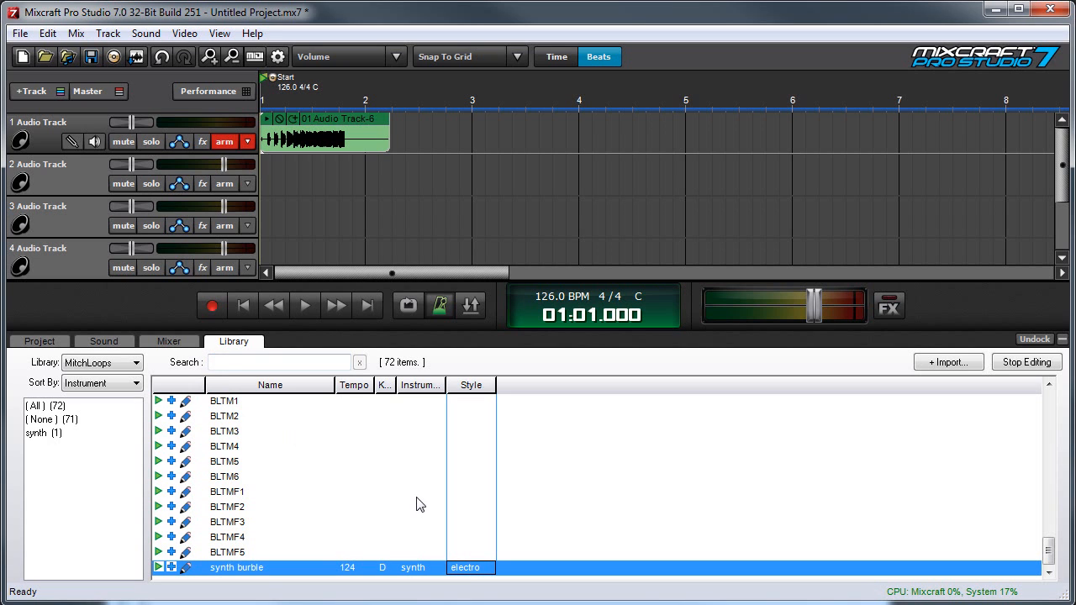
click(278, 361)
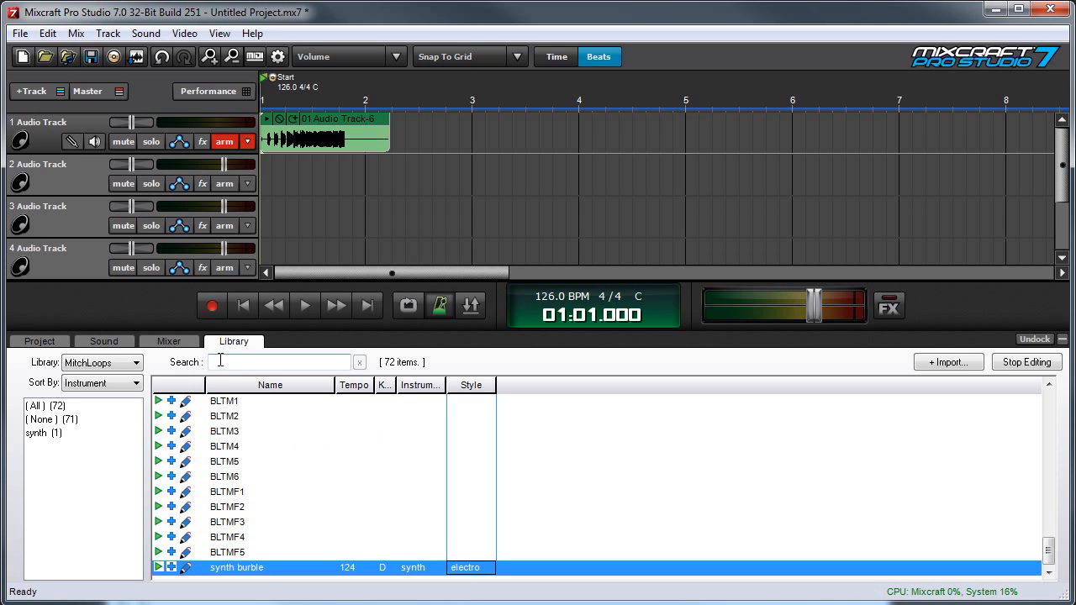